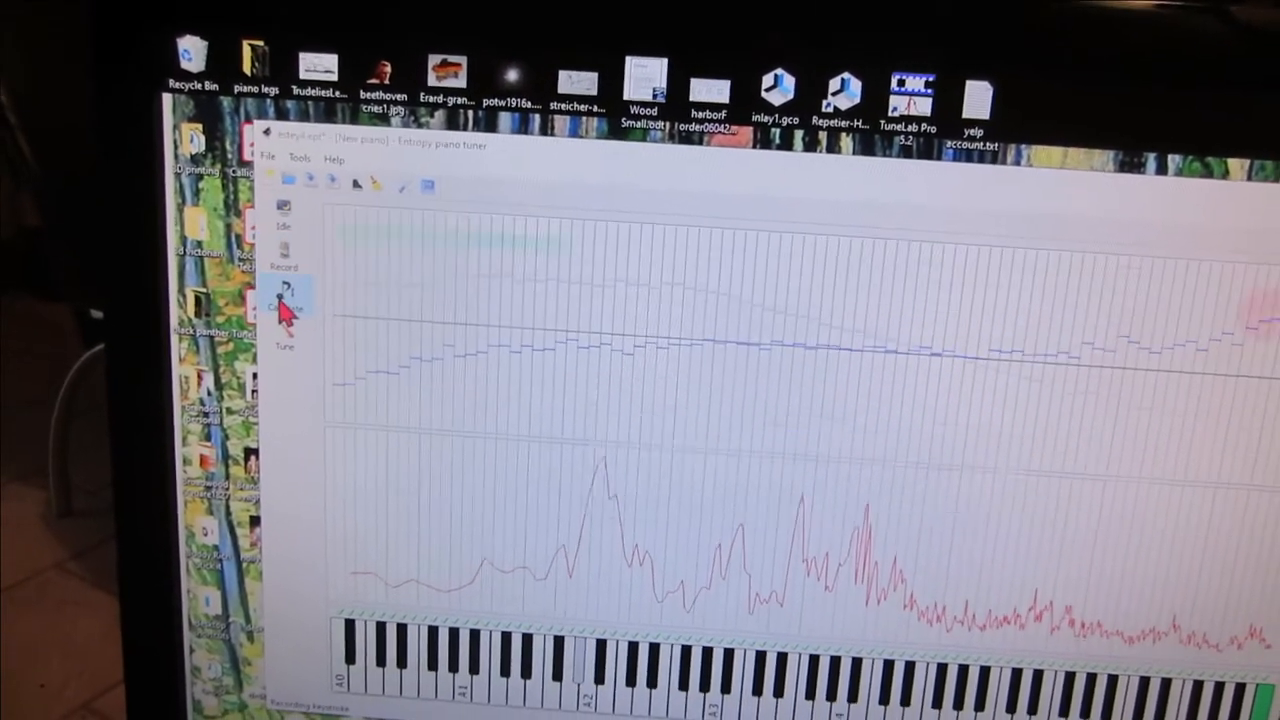
- Run the entropy-minimizer tuning-curve calculation for the recorded piano until it reports finished
left_click(284, 300)
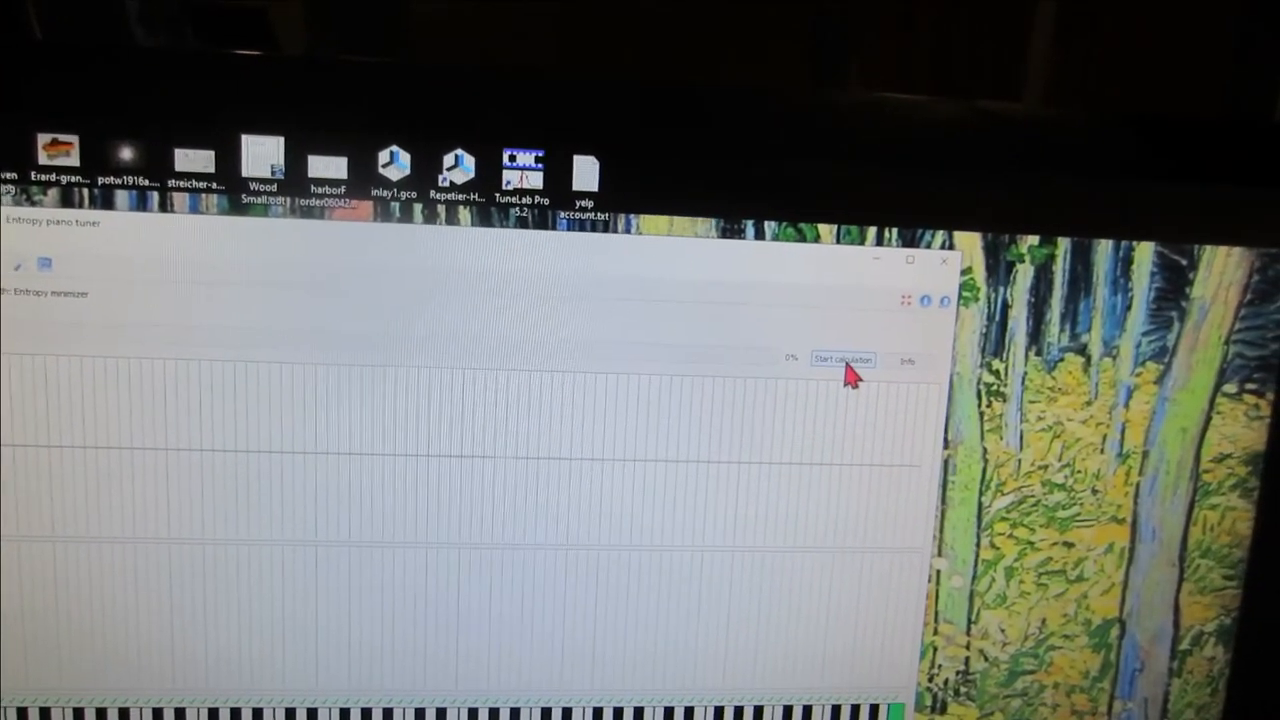
left_click(844, 360)
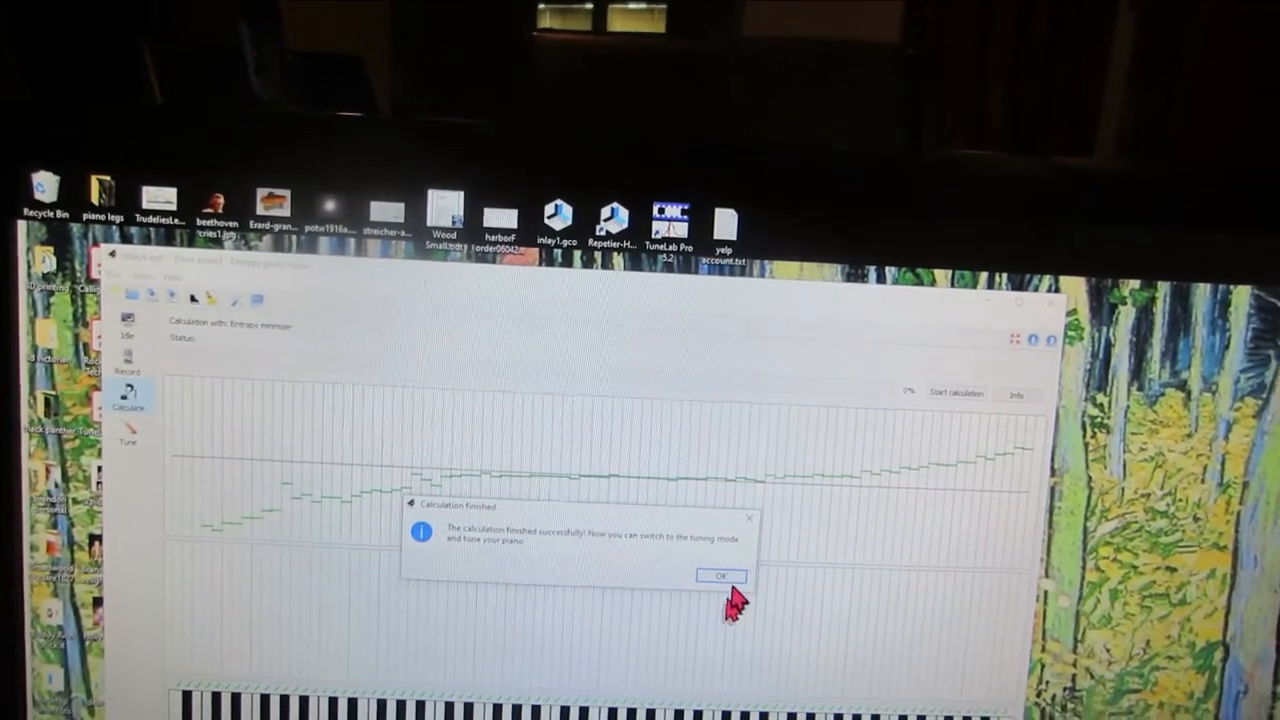
left_click(720, 576)
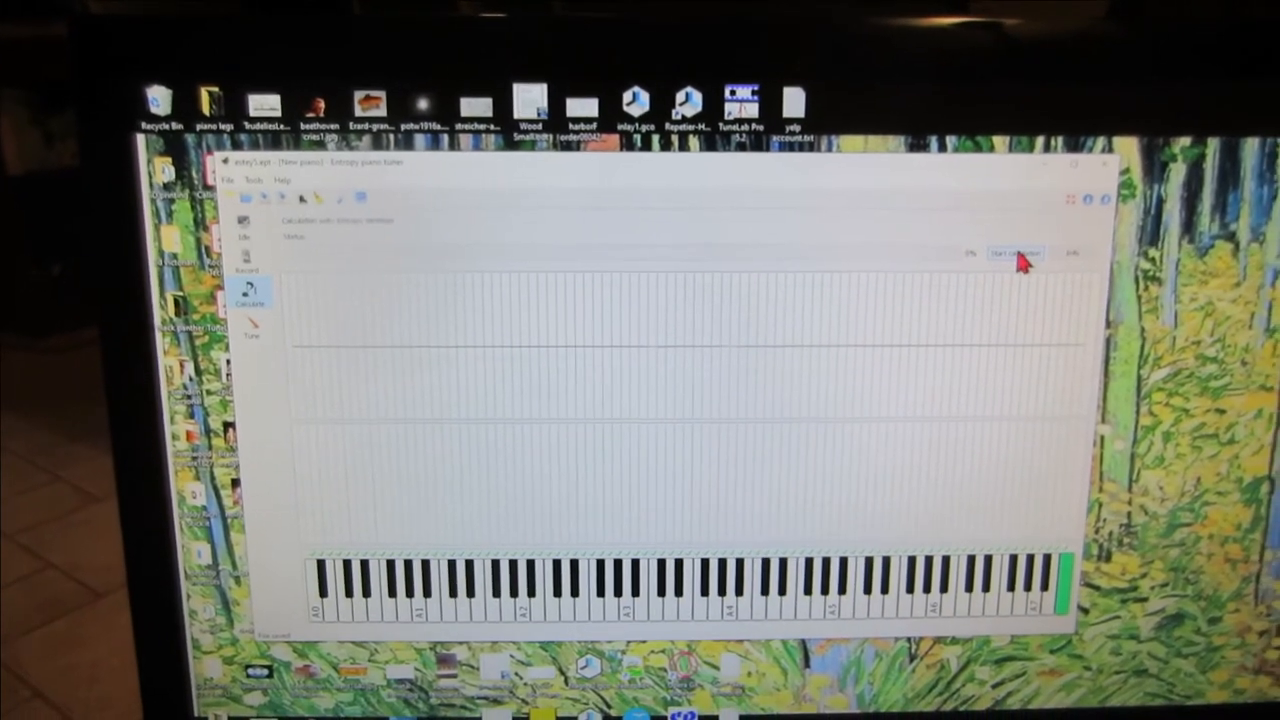
- Start recalculating the tuning curve for the newly loaded recording
left_click(1010, 252)
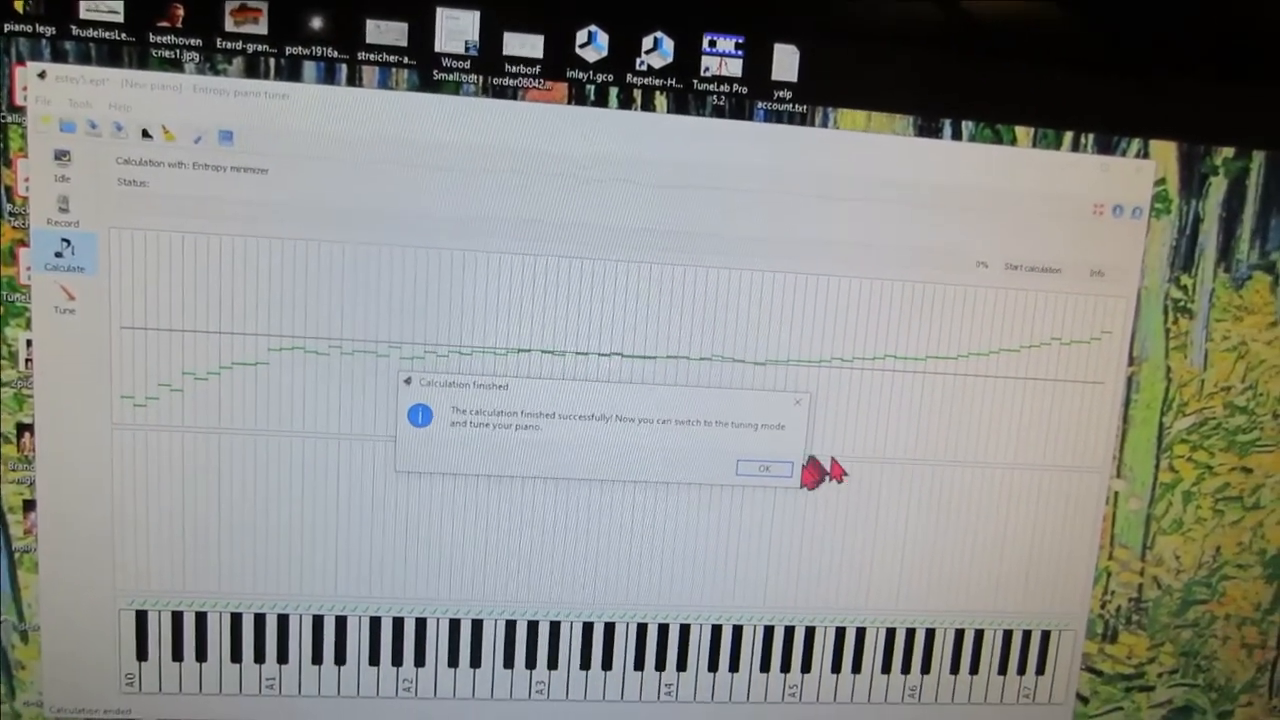
left_click(764, 468)
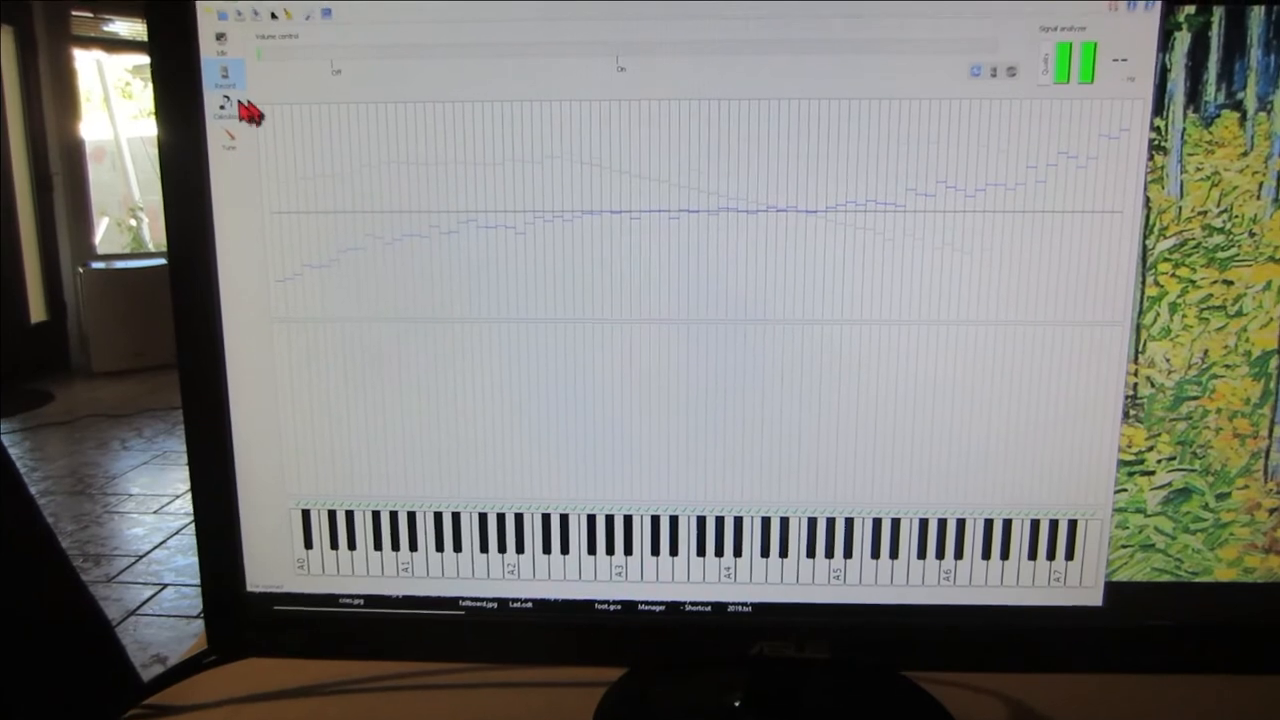
- Show the computed entropy-minimized tuning curve across the keyboard in Calculate mode
left_click(224, 104)
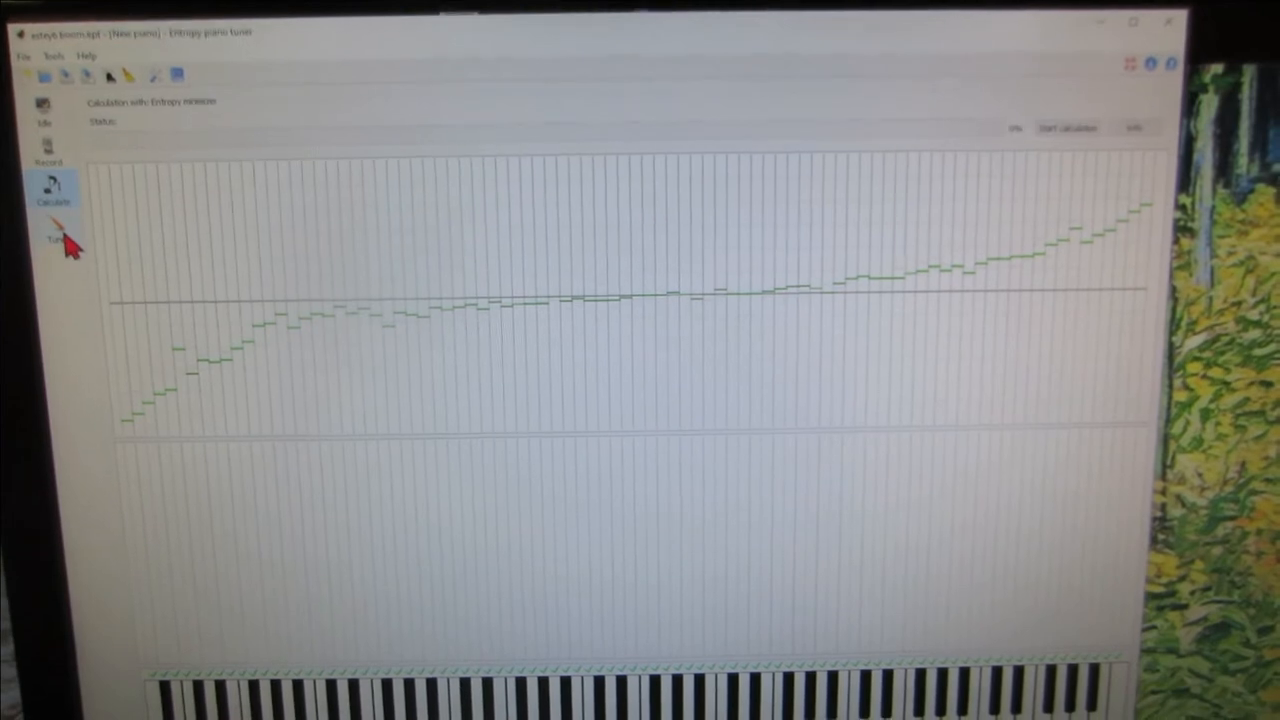
left_click(52, 210)
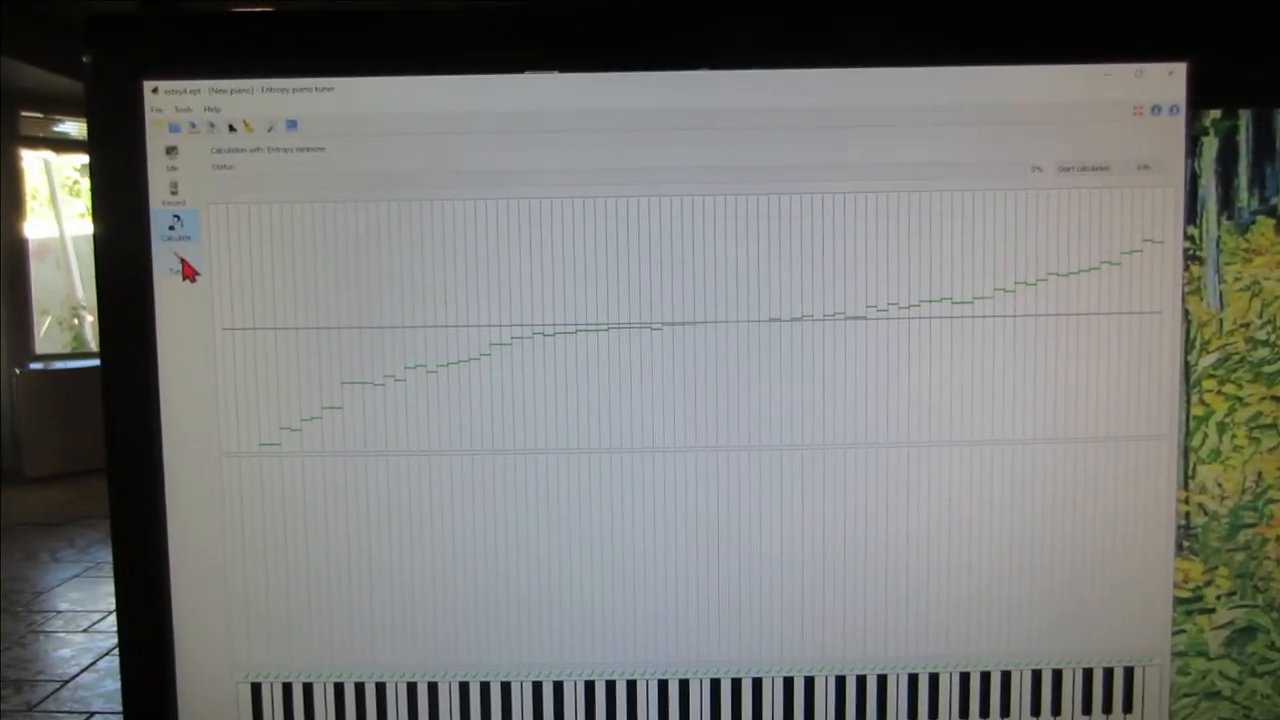
left_click(176, 256)
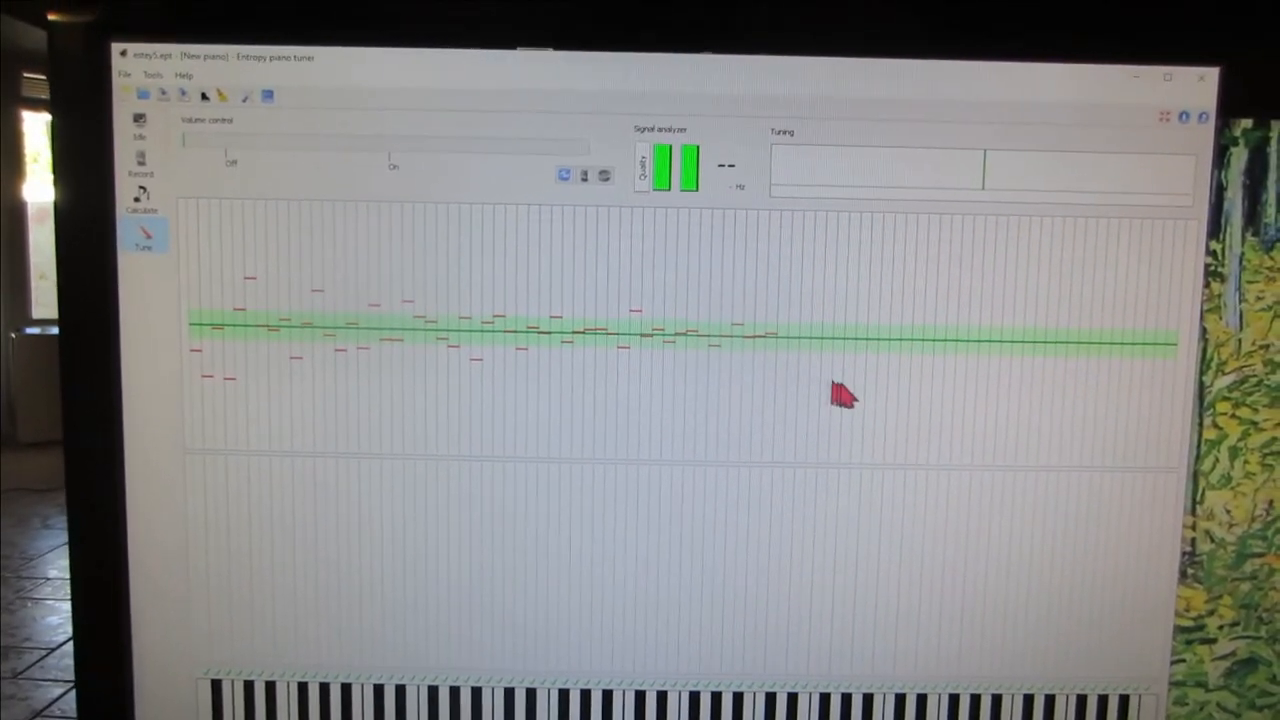
mouse_move(860, 400)
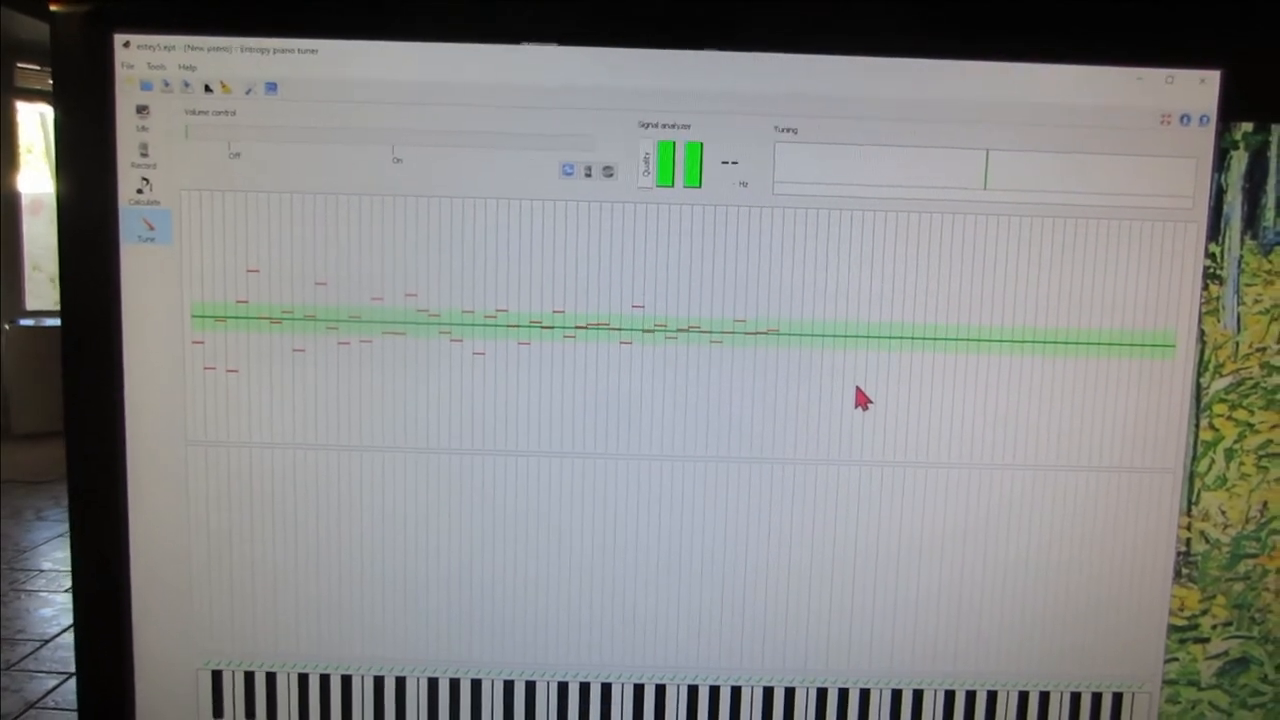